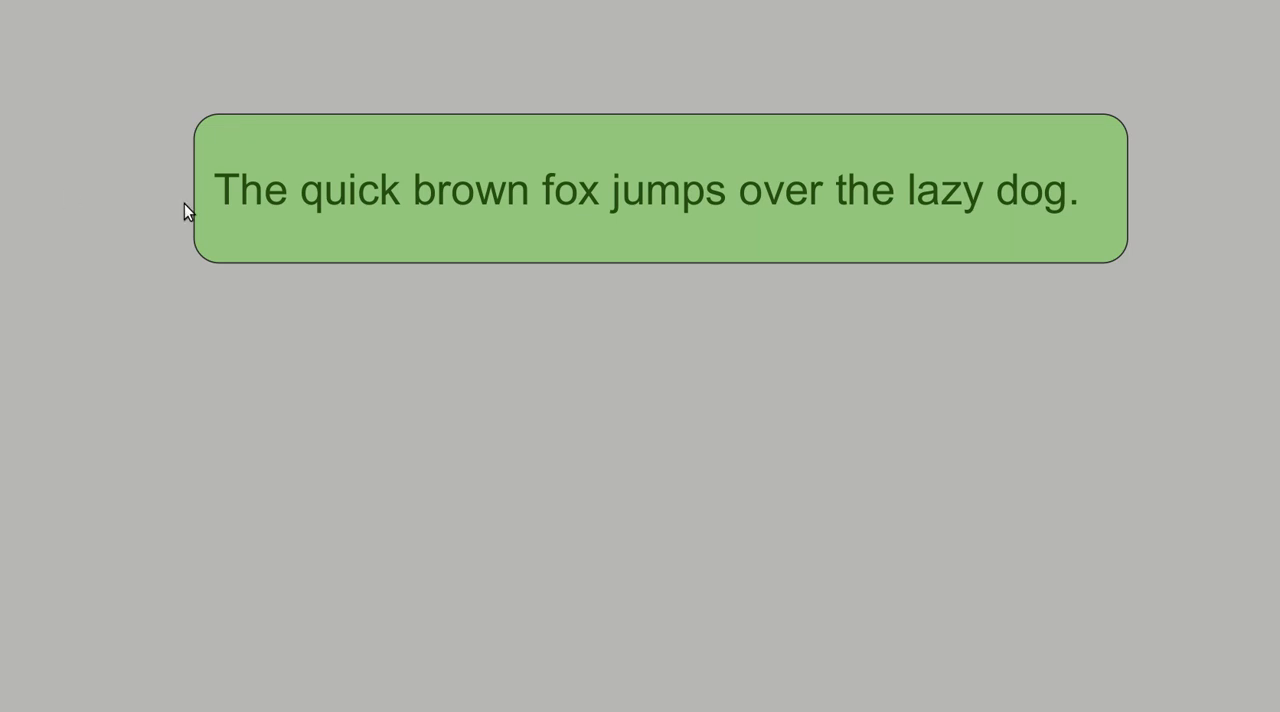
pyautogui.moveTo(362, 240)
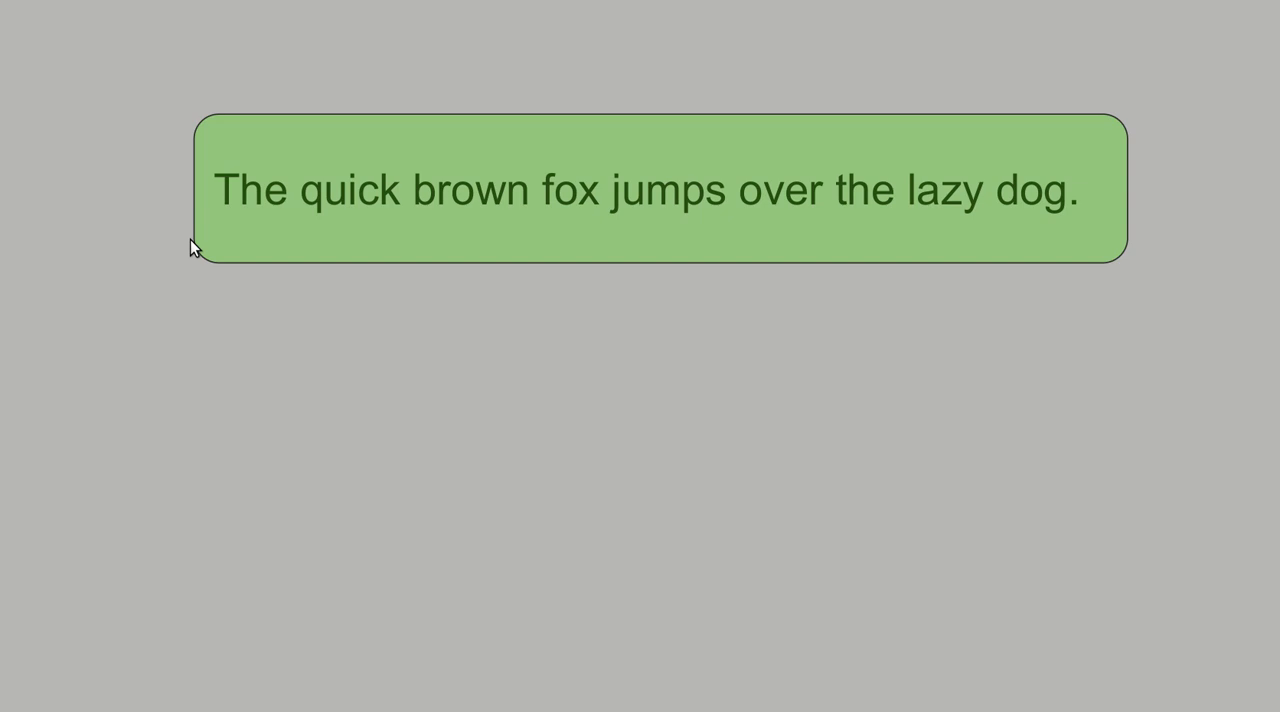
pyautogui.moveTo(97, 253)
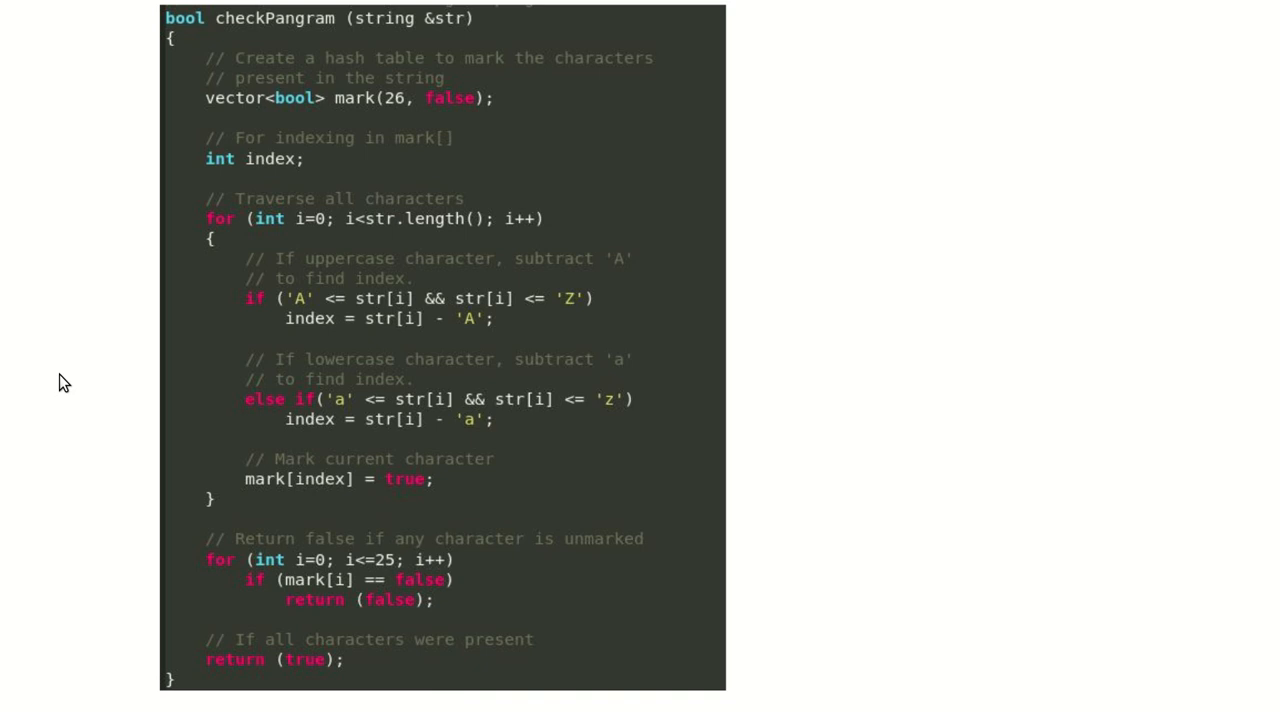
pyautogui.moveTo(258, 152)
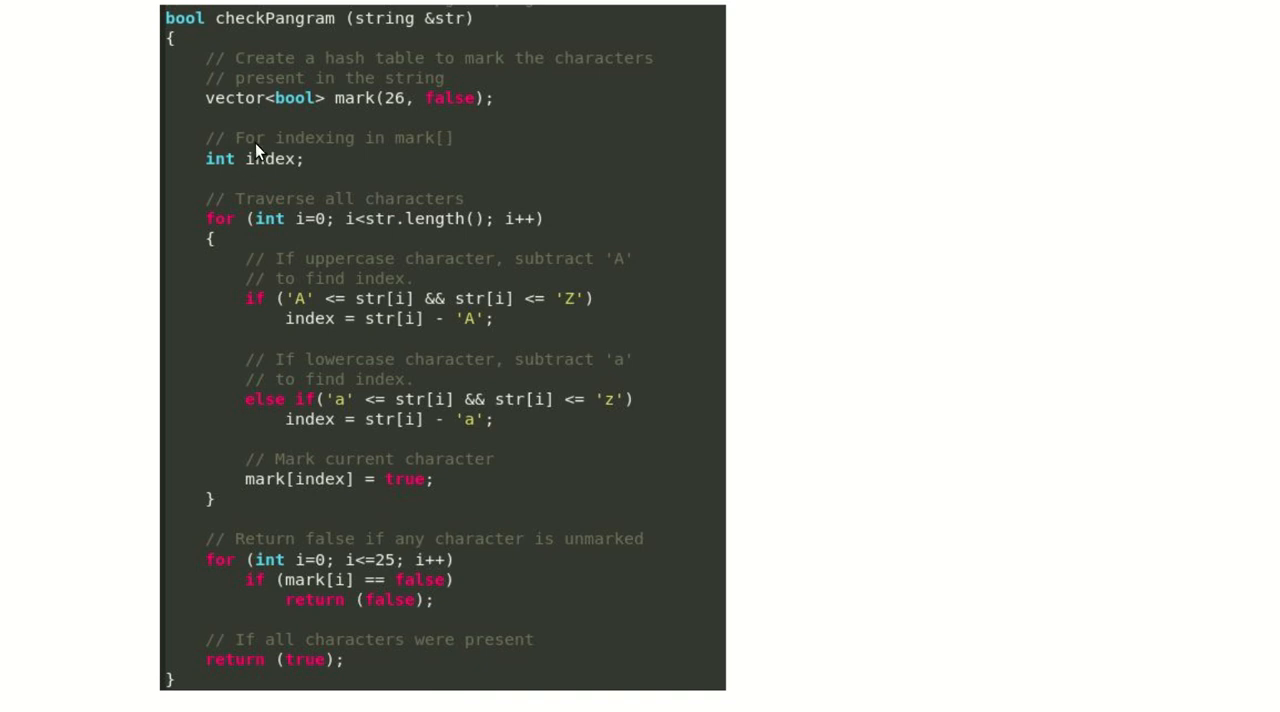
pyautogui.moveTo(305, 63)
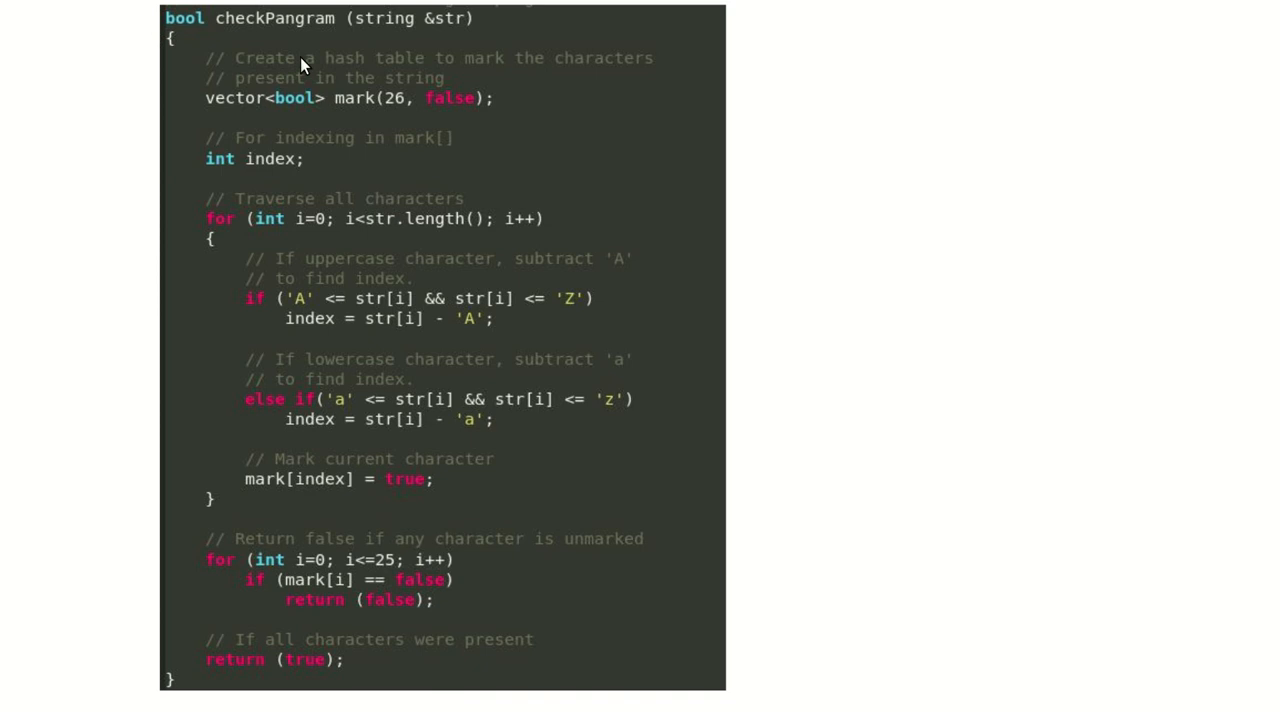
pyautogui.moveTo(490, 40)
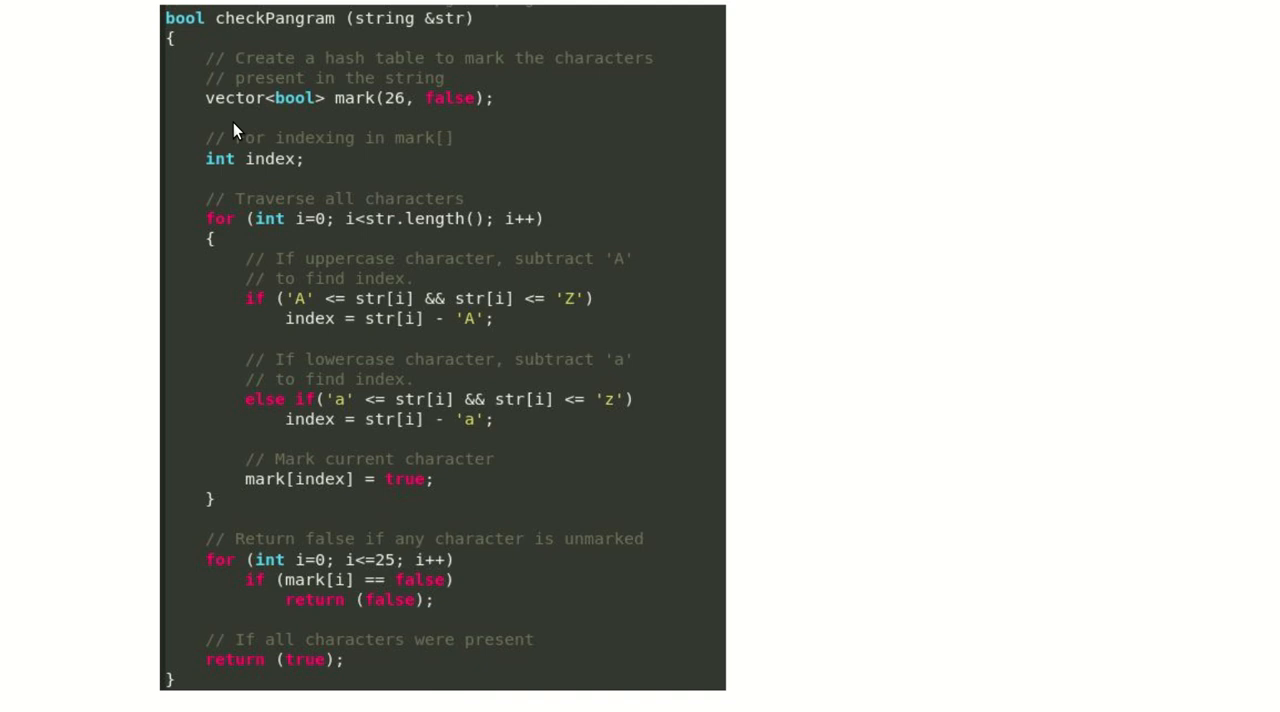
pyautogui.moveTo(398, 133)
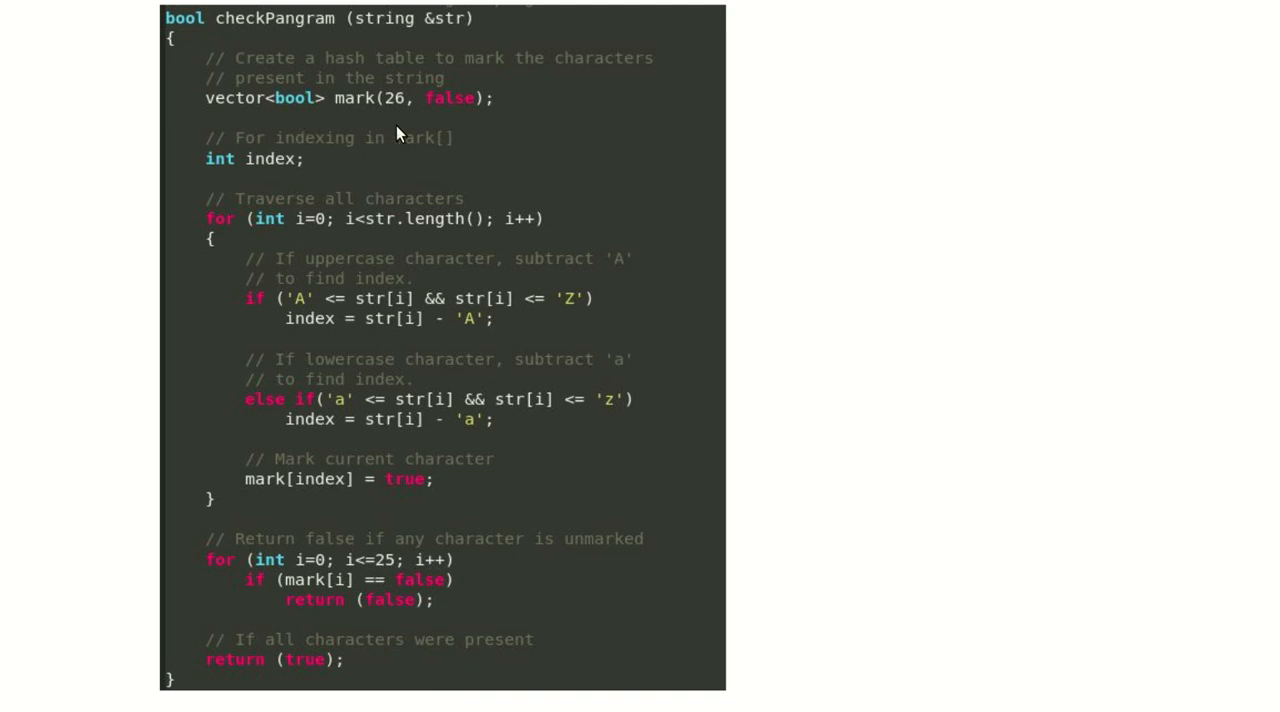
pyautogui.moveTo(442, 138)
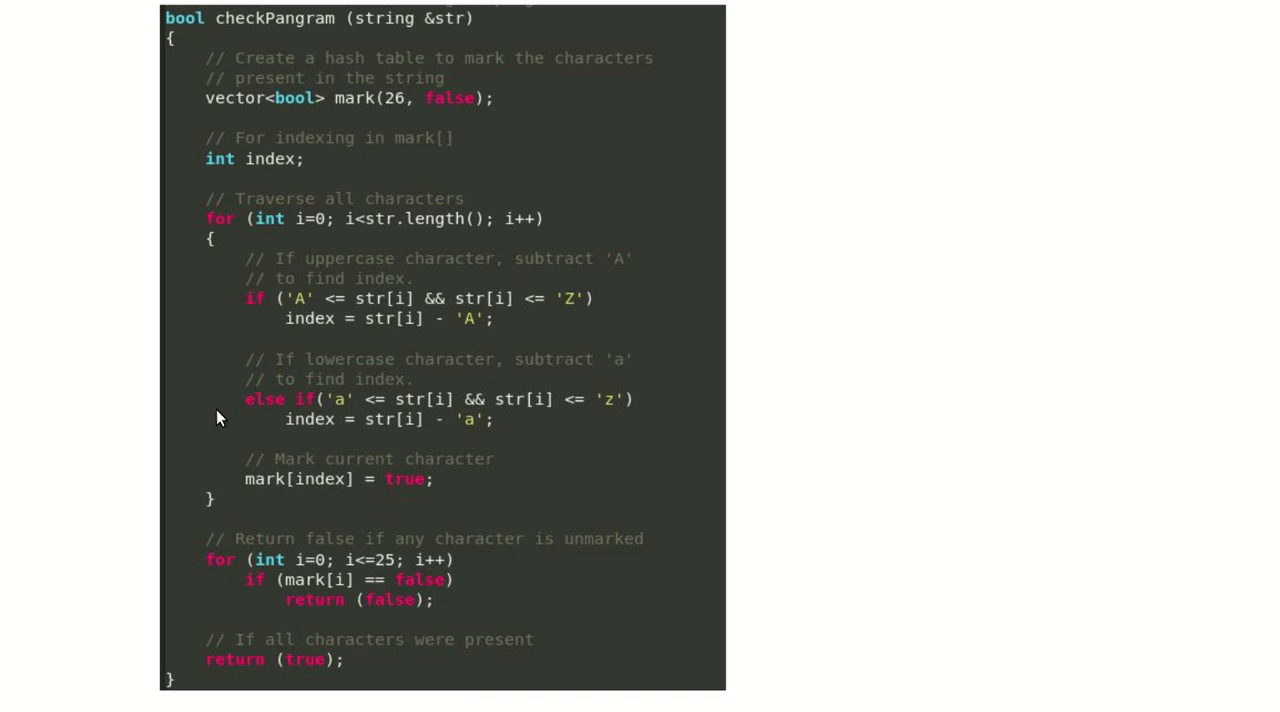
pyautogui.moveTo(248, 363)
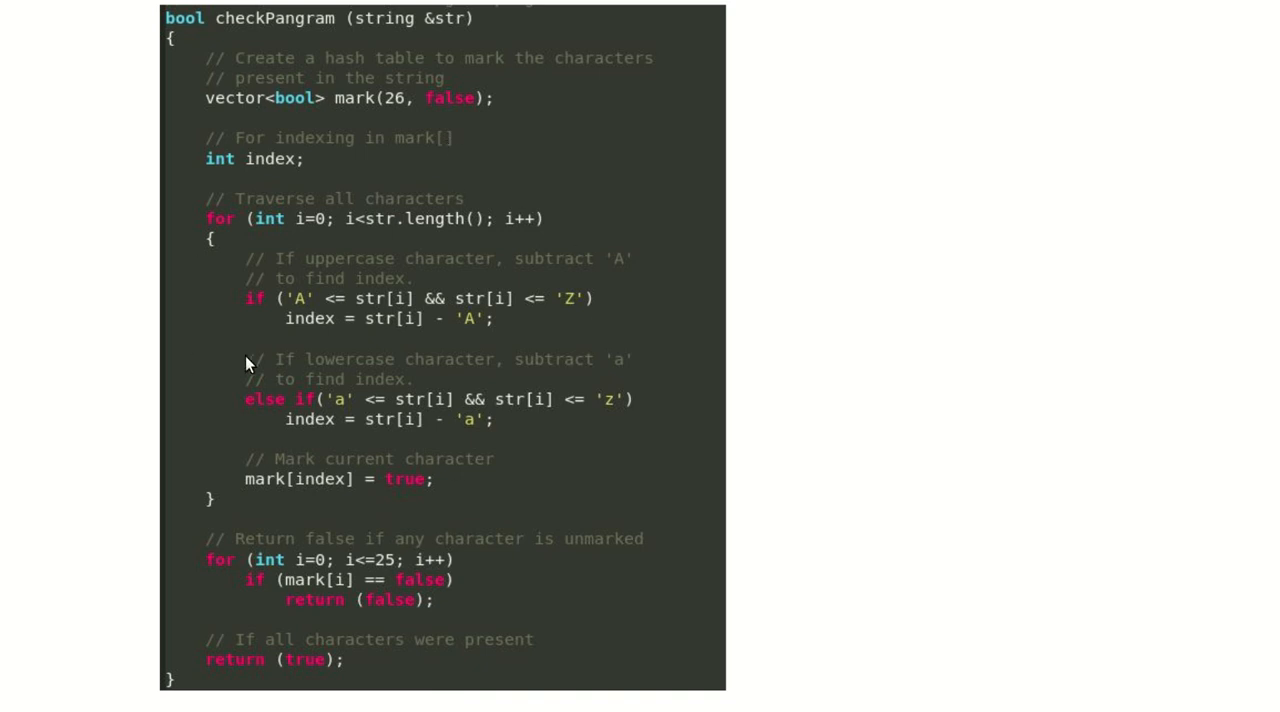
pyautogui.moveTo(302, 312)
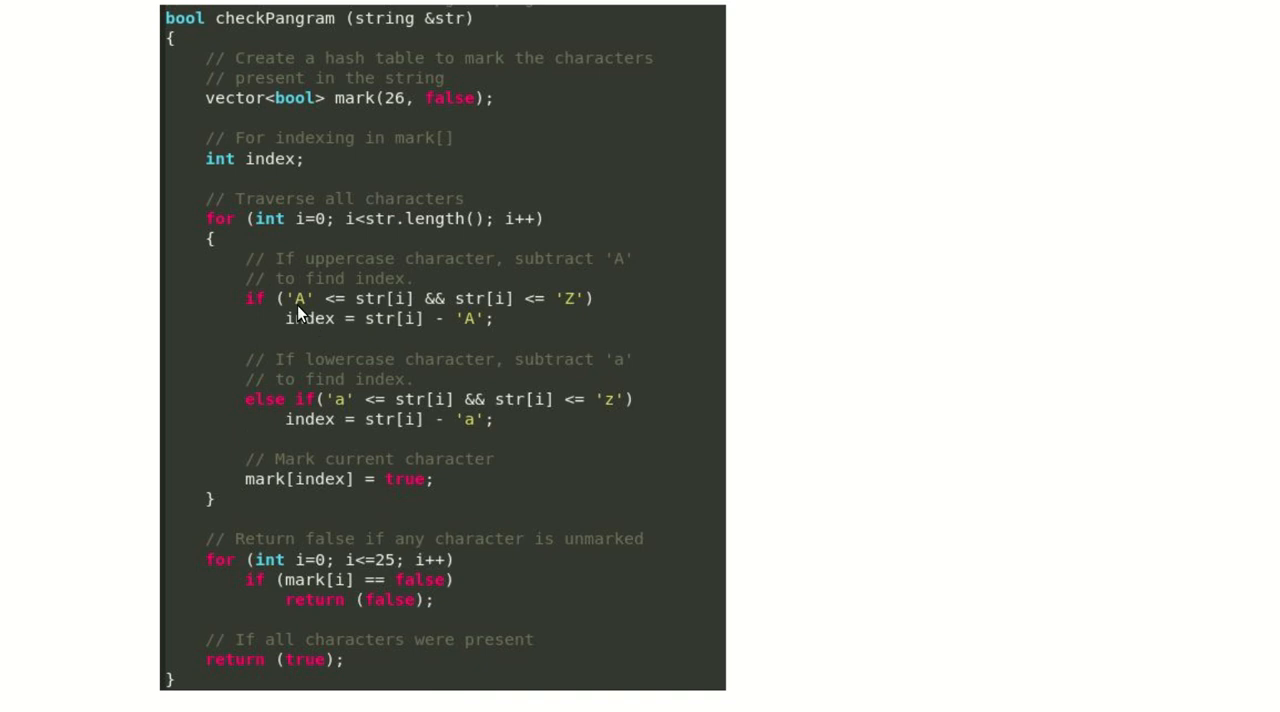
pyautogui.moveTo(362, 308)
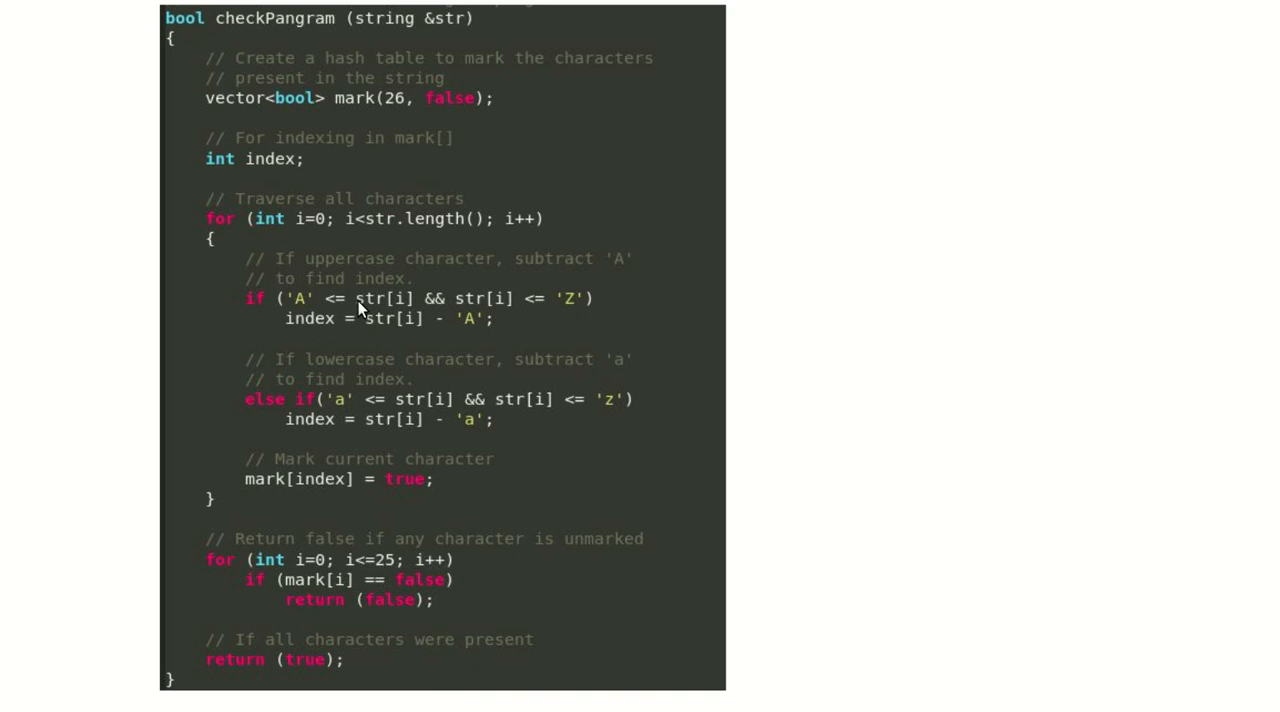
pyautogui.moveTo(312, 338)
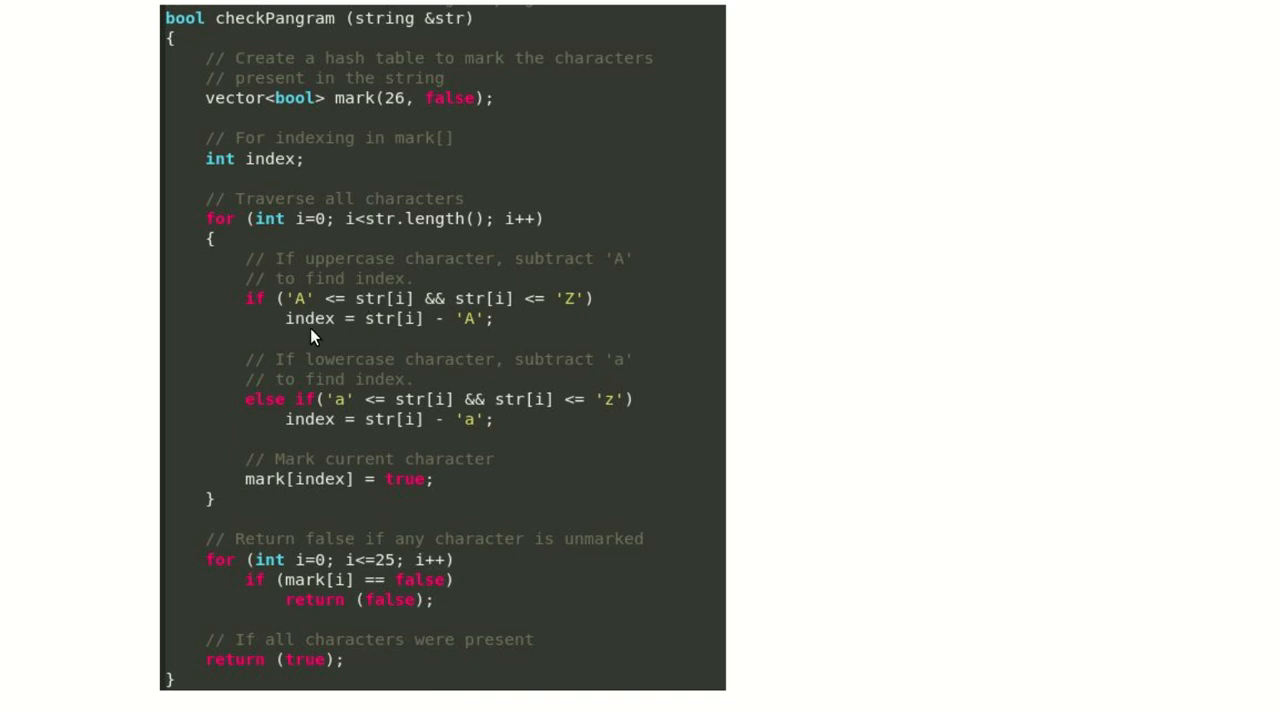
pyautogui.moveTo(483, 332)
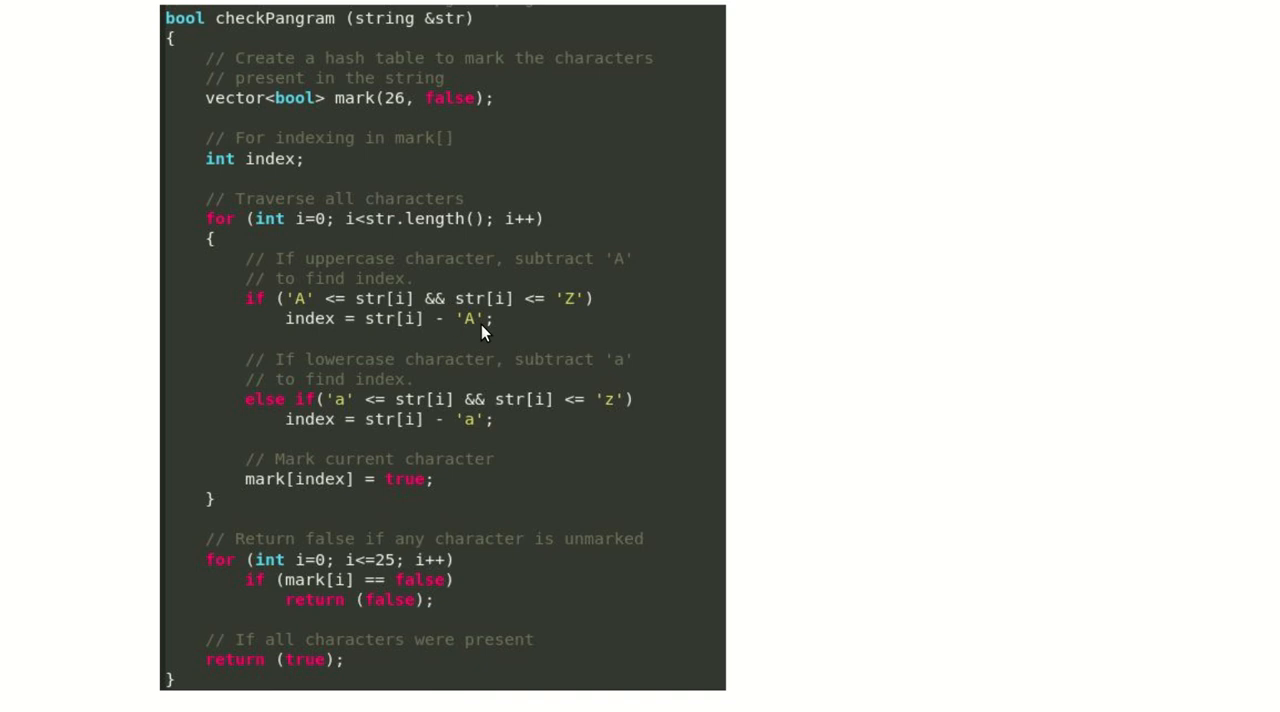
pyautogui.moveTo(418, 340)
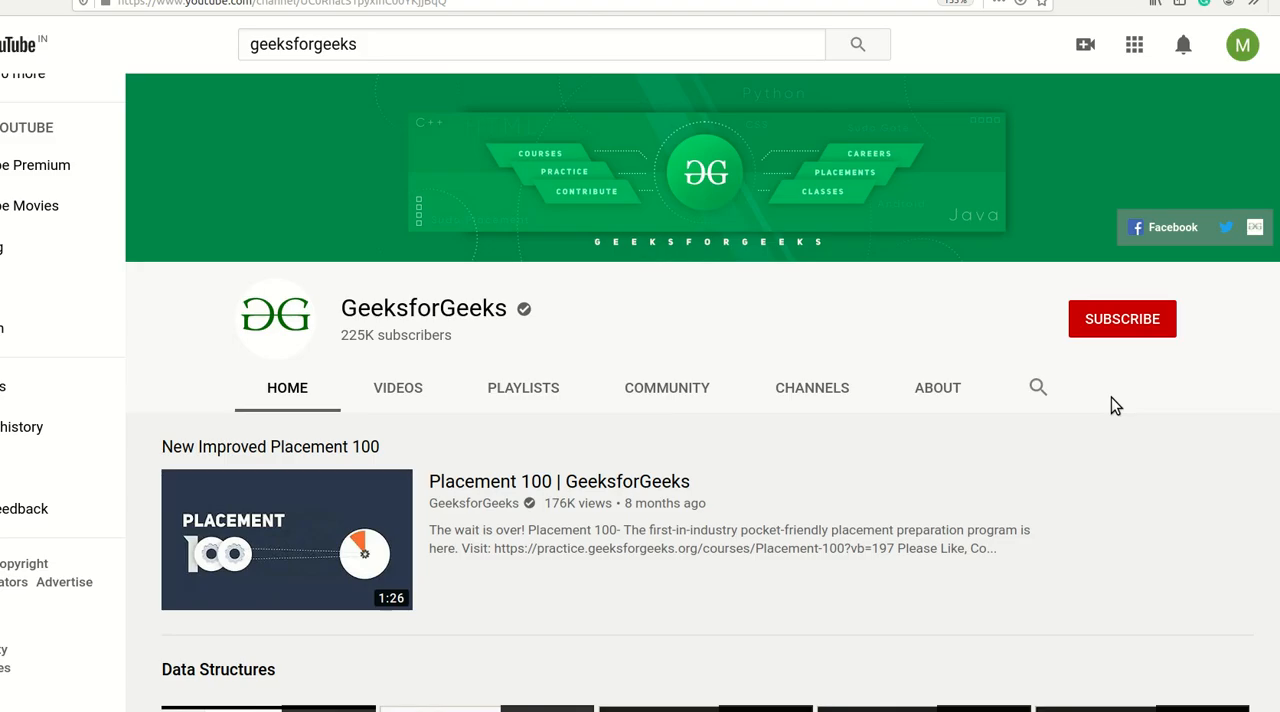
pyautogui.moveTo(1114, 328)
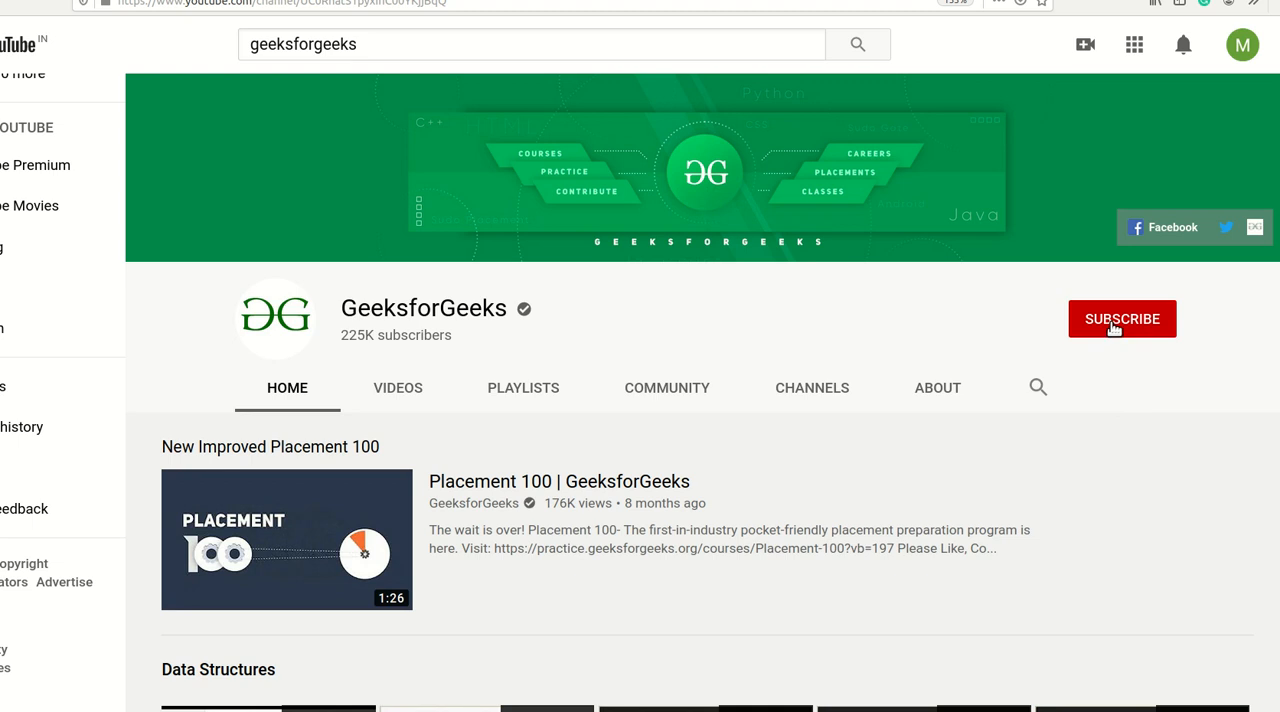
# - Subscribe to GeeksforGeeks and show its bell notification options: All, Personalised, None
pyautogui.click(1121, 318)
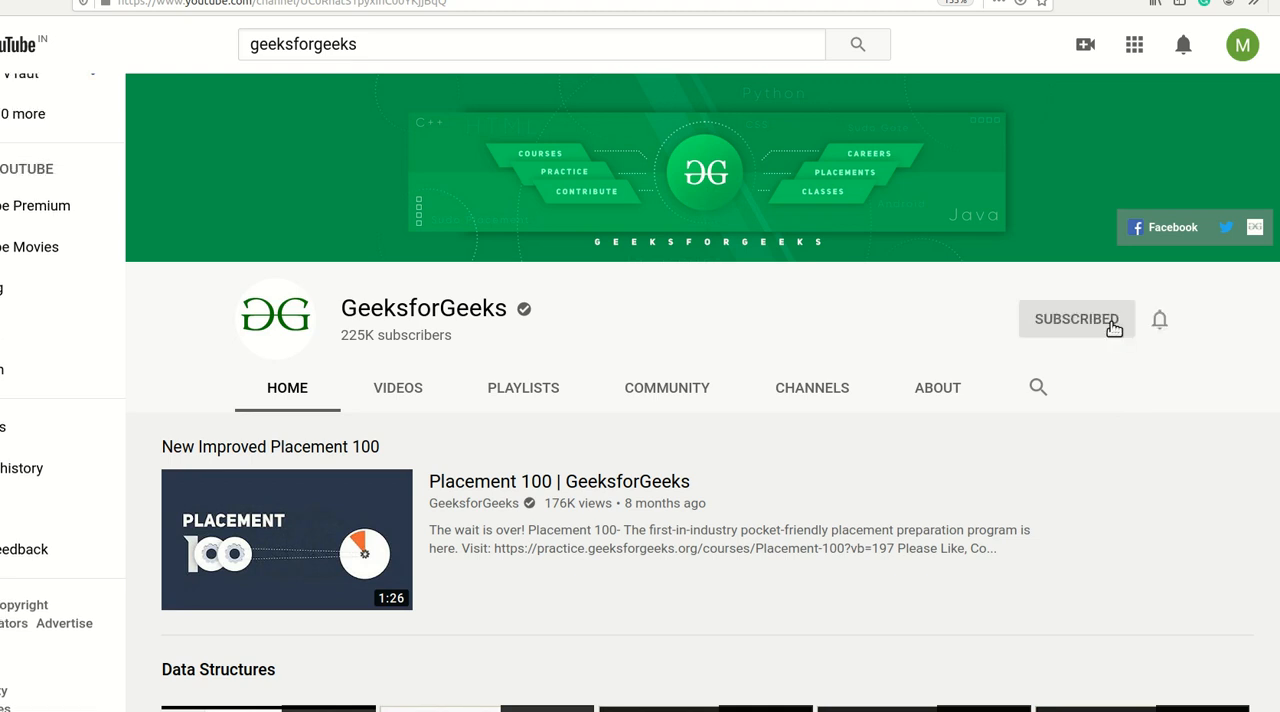
pyautogui.click(1159, 319)
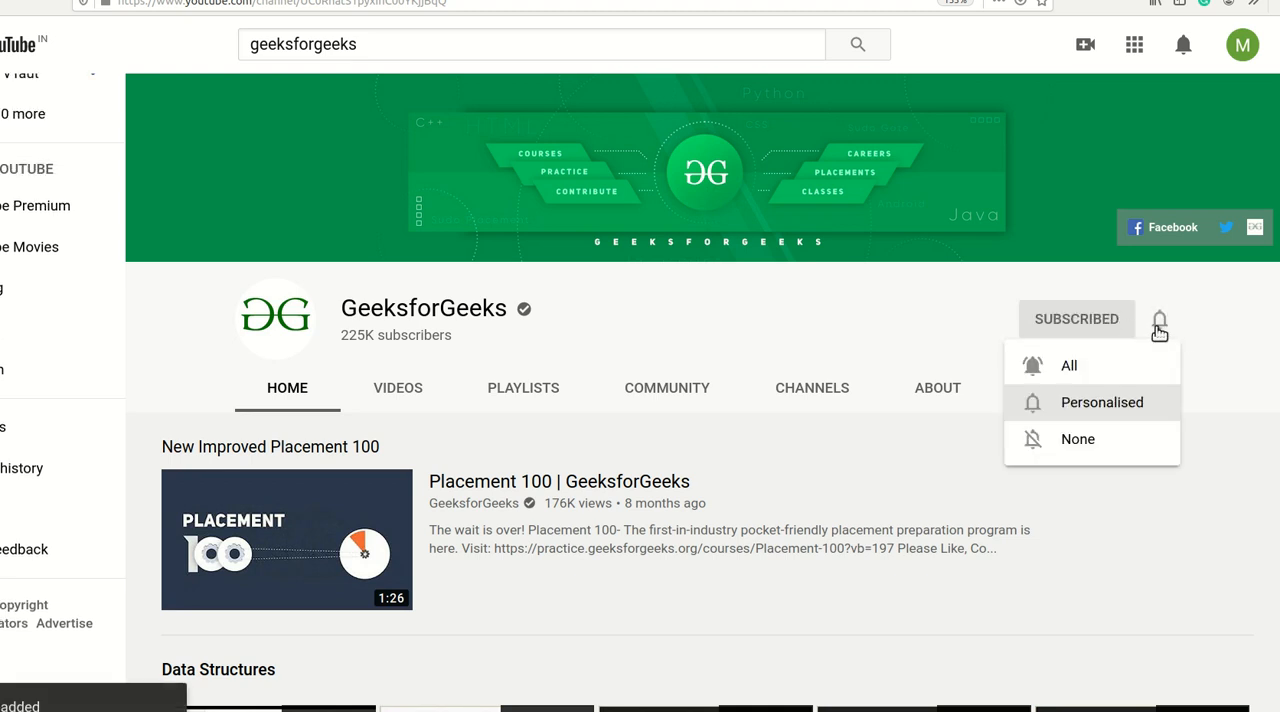